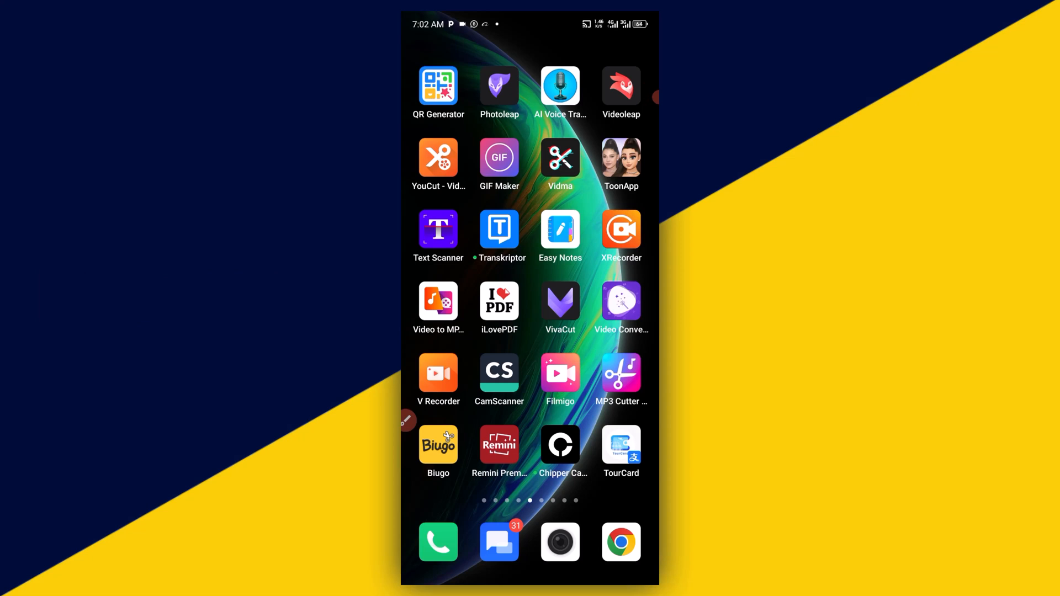
Swipe across the home screens and pull up the app drawer listing Recent Apps and All Apps
{"action": "scroll", "scroll_direction": "left", "scroll_amount": 3}
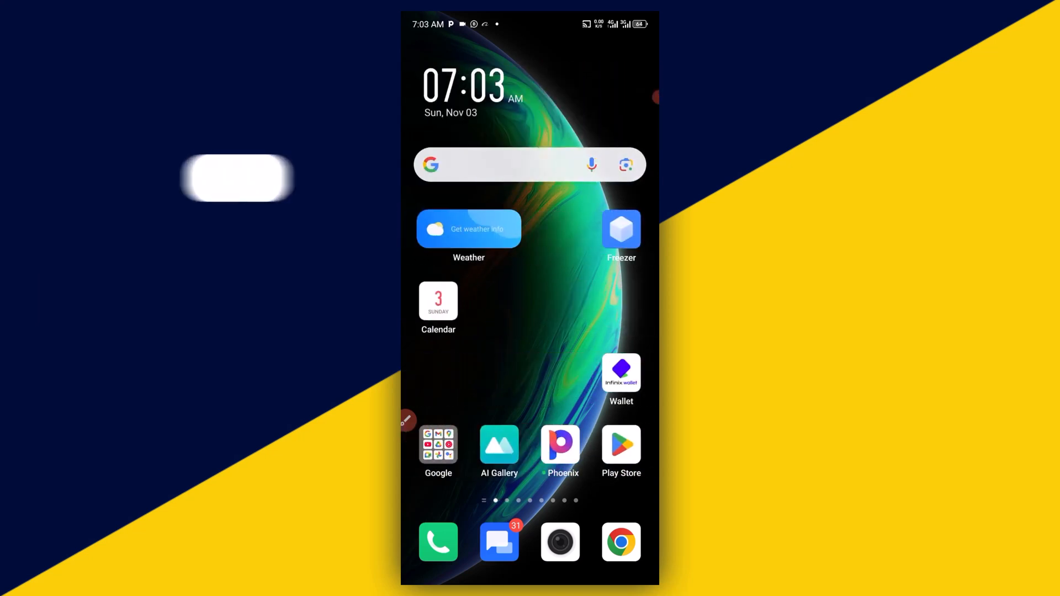
{"action": "scroll", "scroll_direction": "up", "scroll_amount": 3}
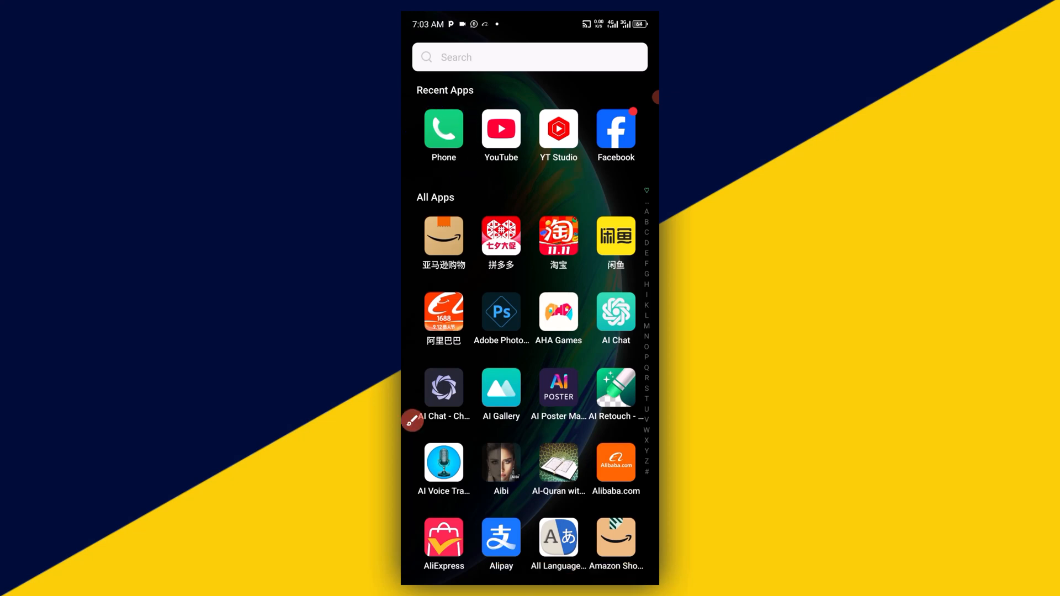
Launch Phone from Recent Apps and reach its Settings screen via the gear icon
{"action": "left_click", "coordinate": [443, 128]}
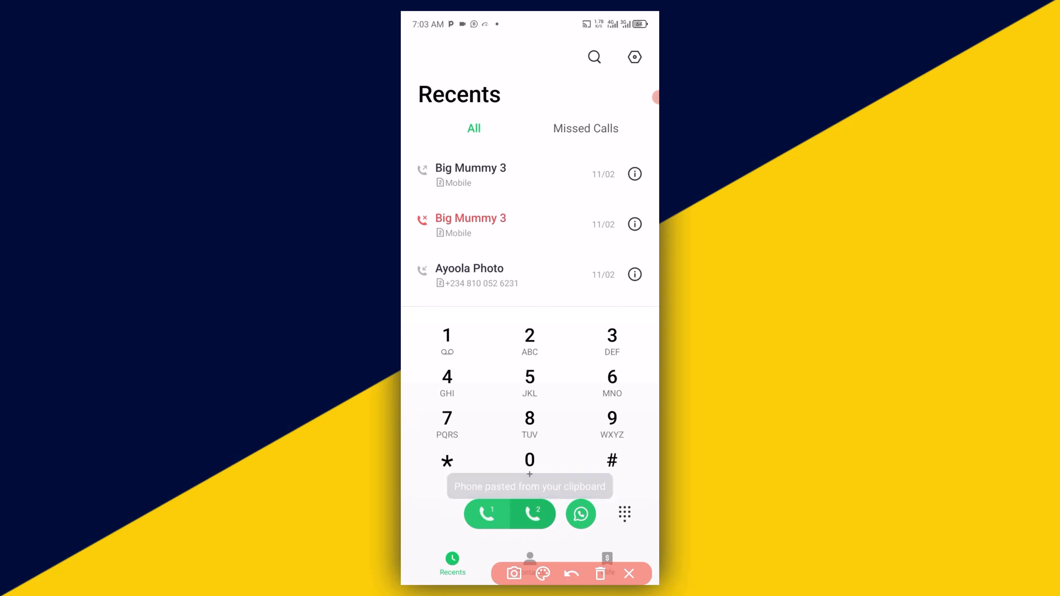
{"action": "left_click", "coordinate": [635, 57]}
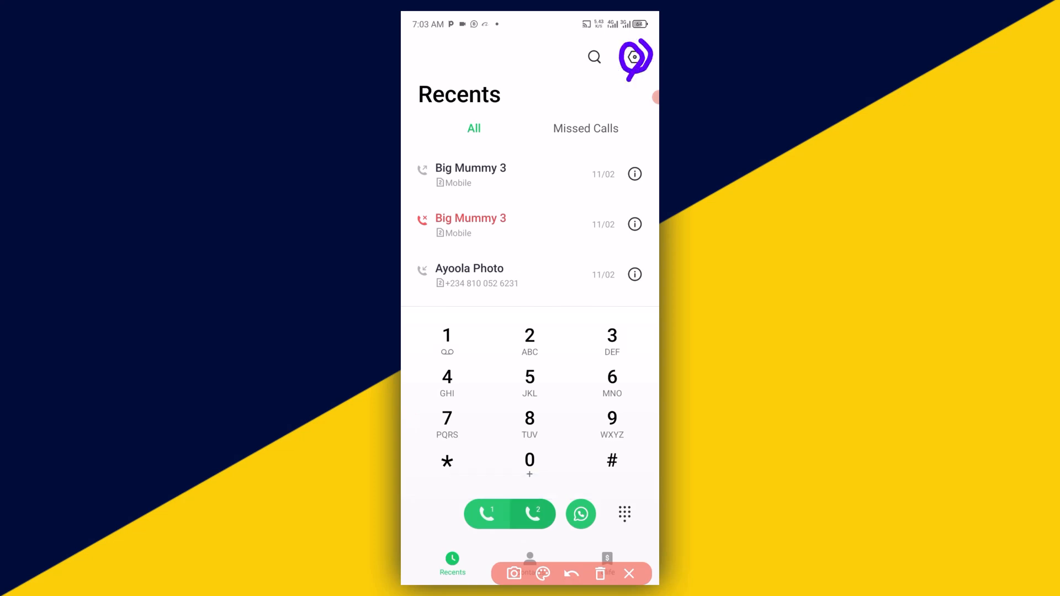
{"action": "left_click", "coordinate": [635, 58]}
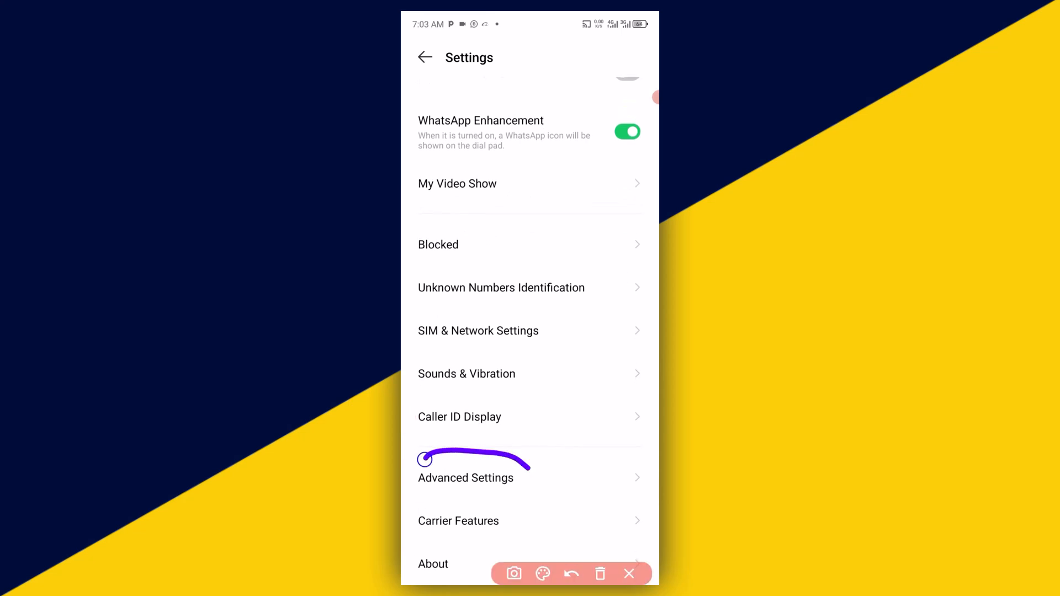
Go through Advanced Settings to the Answer Calls with a Gesture page, feature still off
{"action": "left_click", "coordinate": [571, 574]}
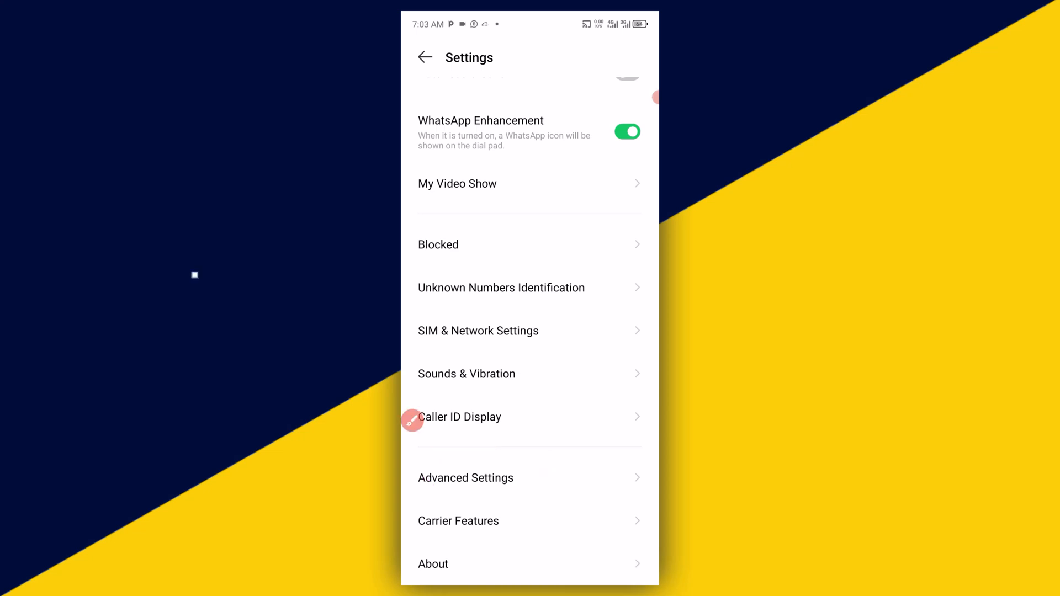
{"action": "left_click", "coordinate": [466, 478]}
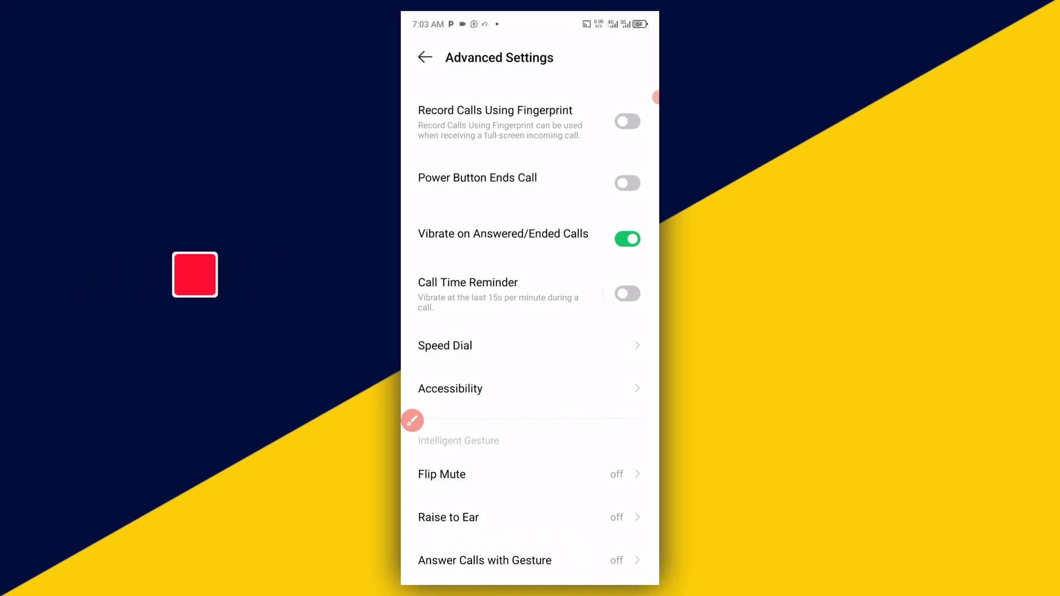
{"action": "left_click", "coordinate": [485, 560]}
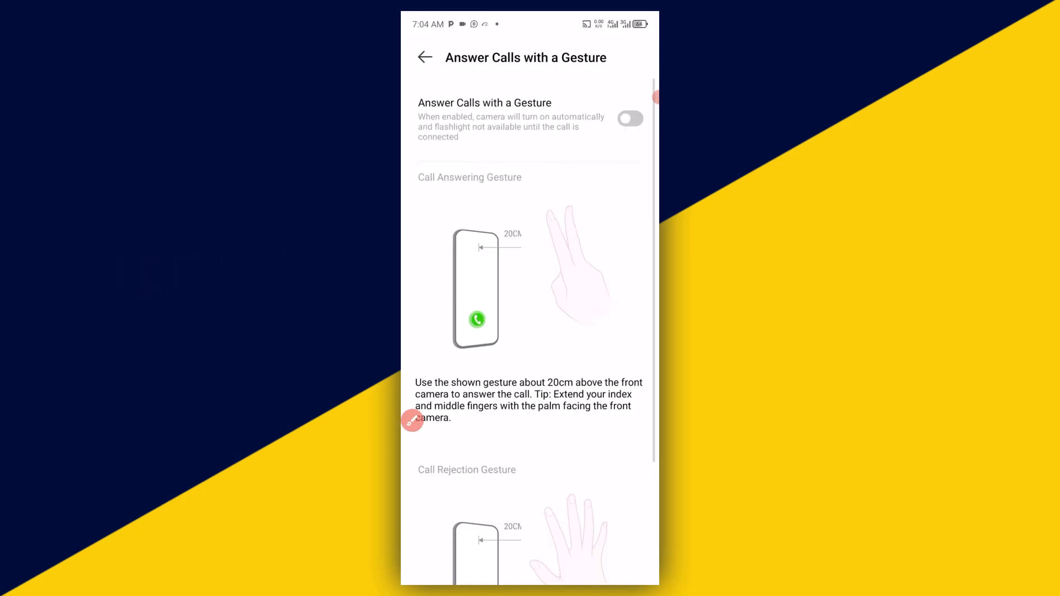
{"action": "left_click", "coordinate": [412, 420]}
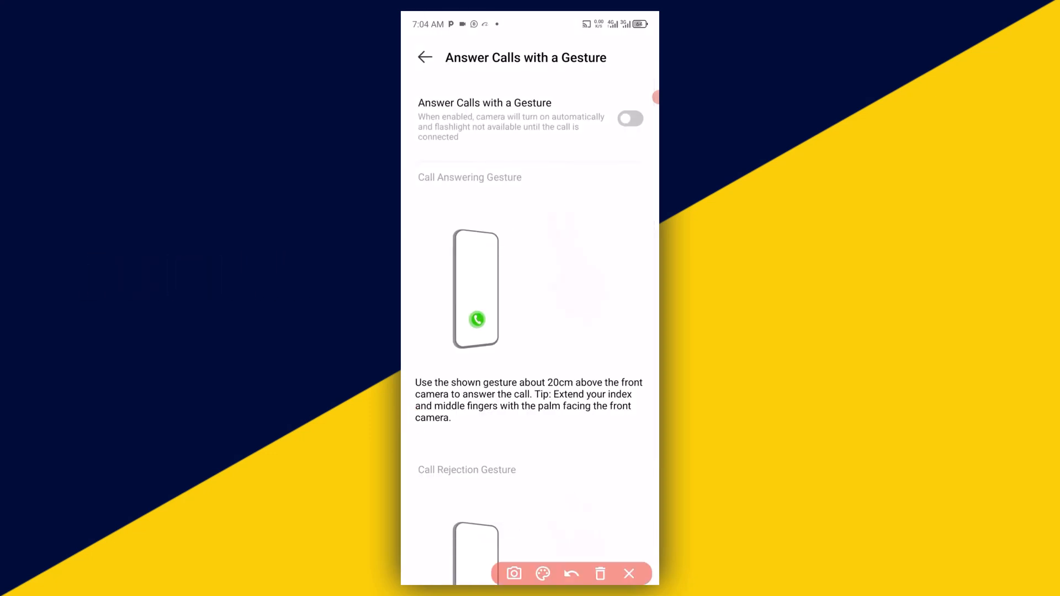